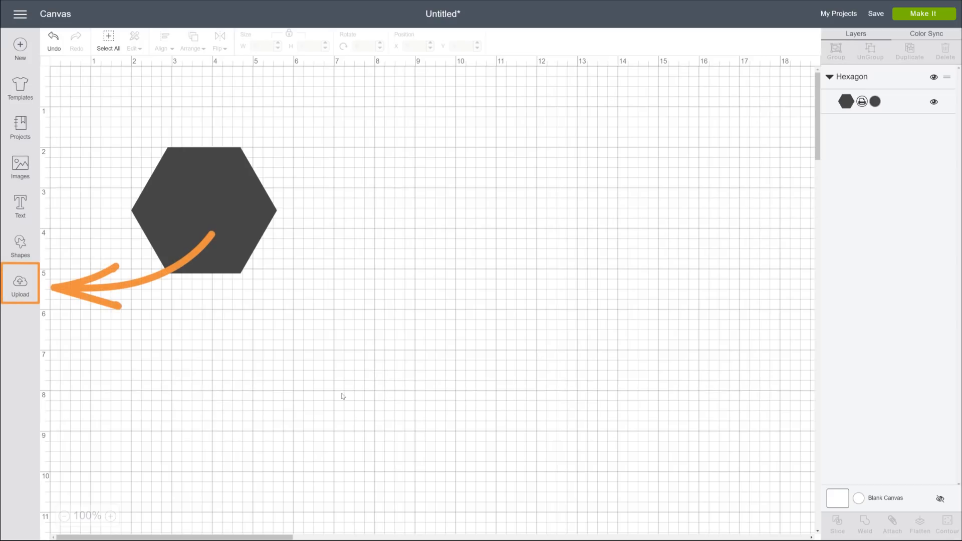
Step: Show the Upload screen with the recently uploaded images beside the hexagon canvas
click(19, 283)
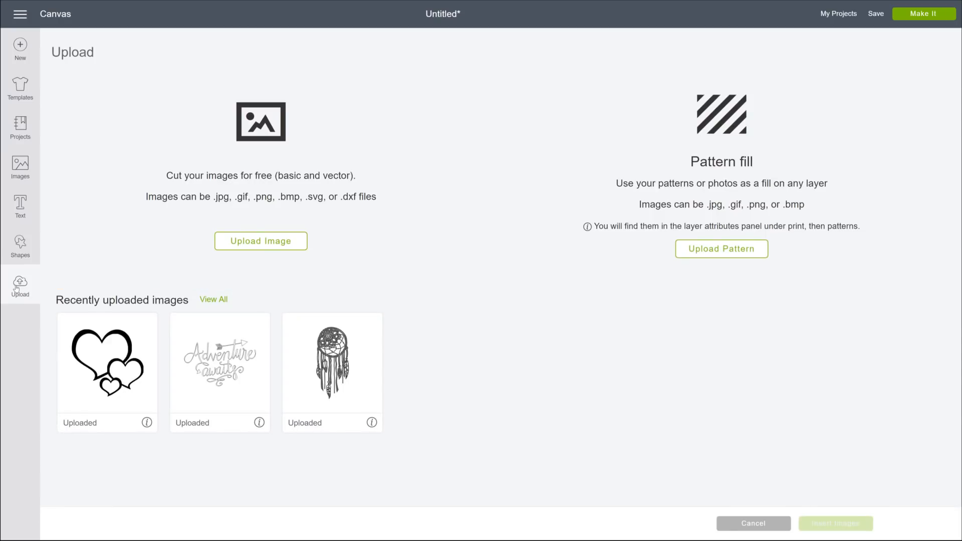
Step: Filter the Images library by Ownership to show only Uploaded images
click(20, 165)
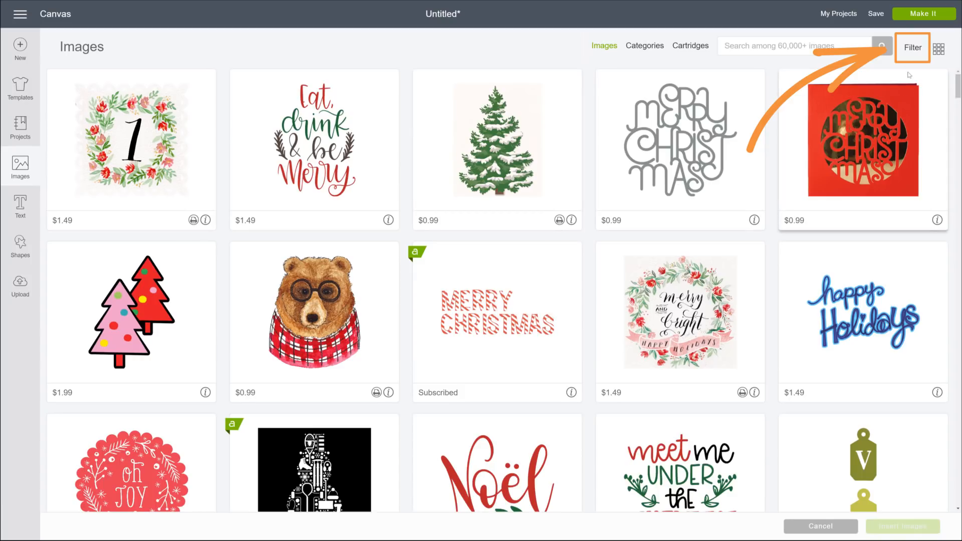
click(912, 46)
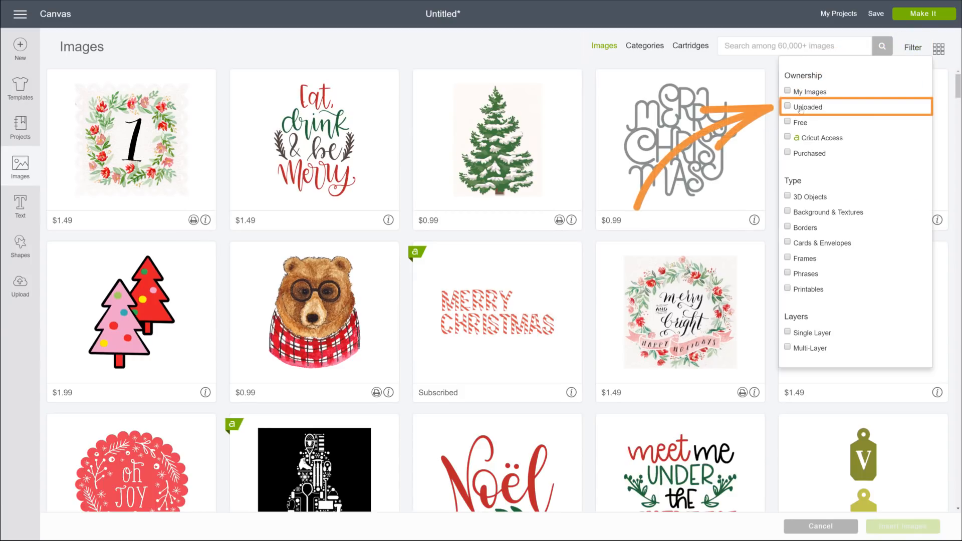
click(788, 106)
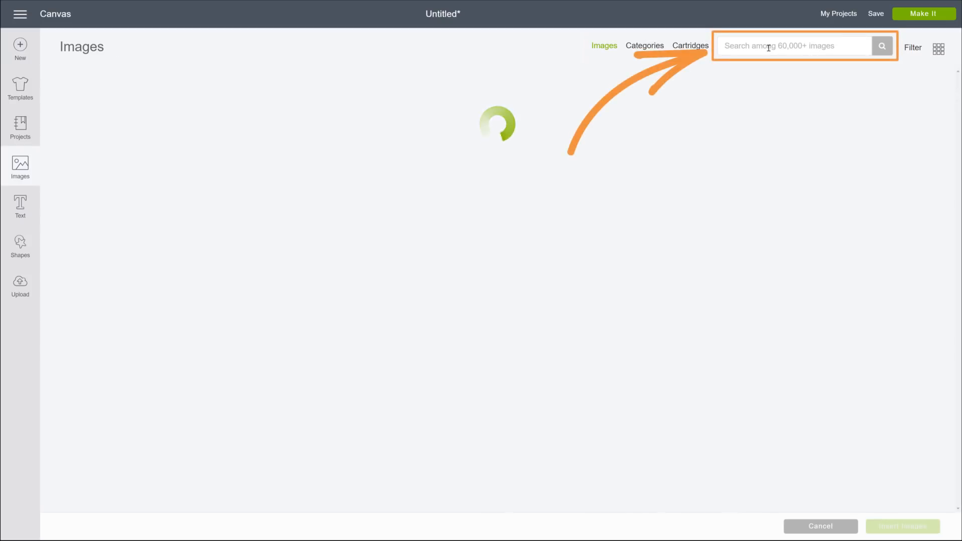
Step: Search the images for 'Three hearts', then back out to the hexagon's pattern list
text(Three hearts)
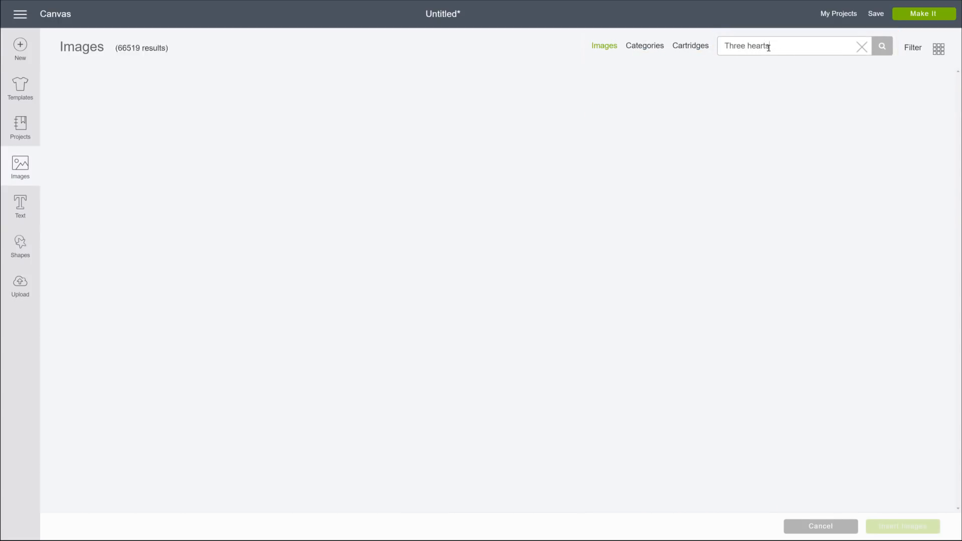
click(882, 46)
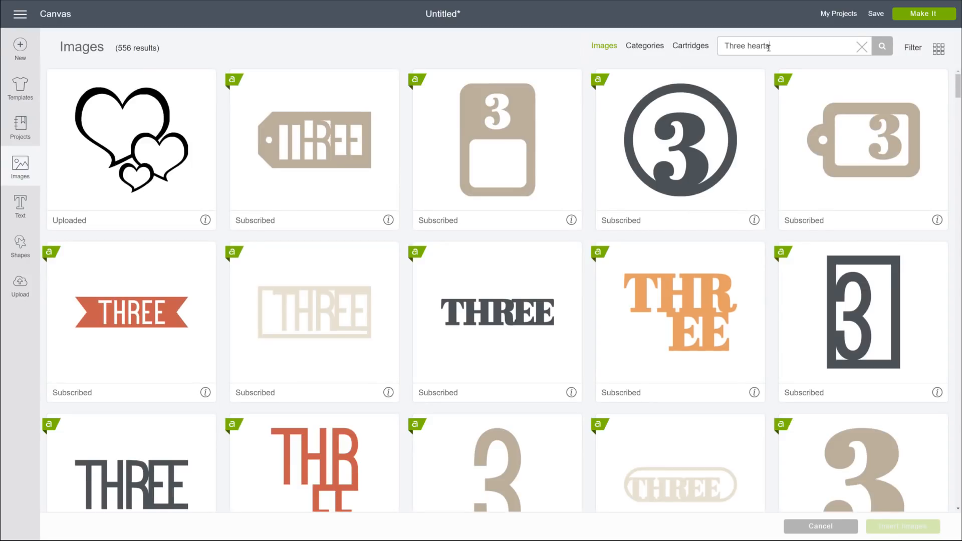
click(861, 46)
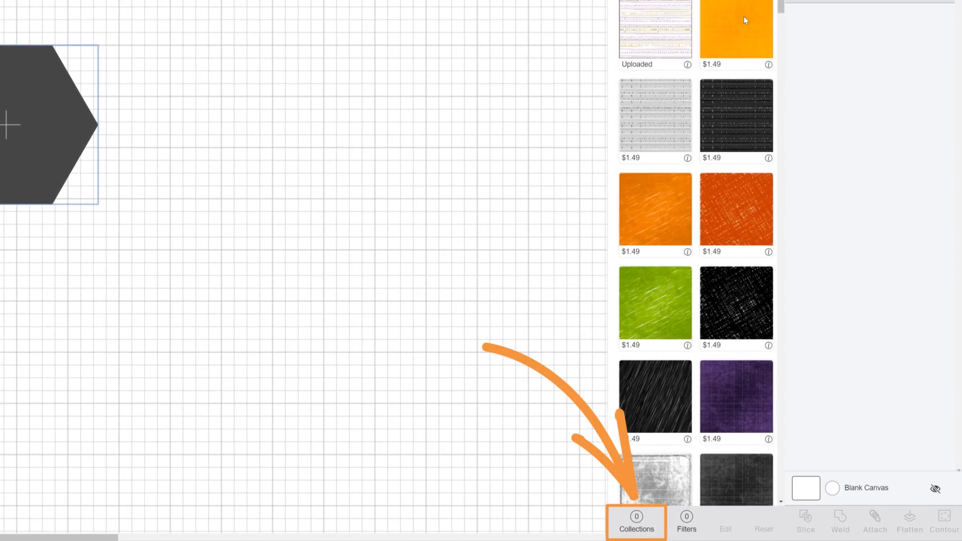
Step: Switch the Patterns panel to Collections to show the Themes list
click(685, 525)
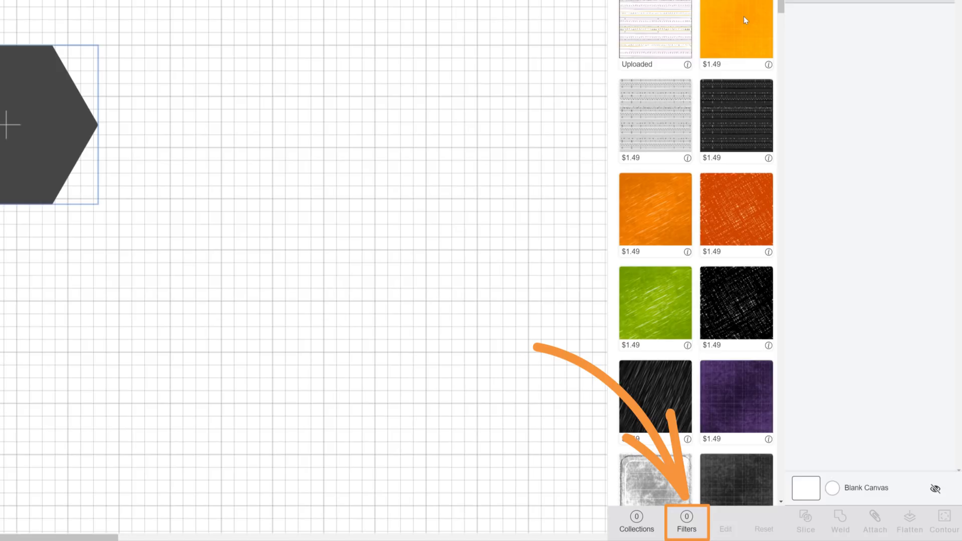
click(636, 522)
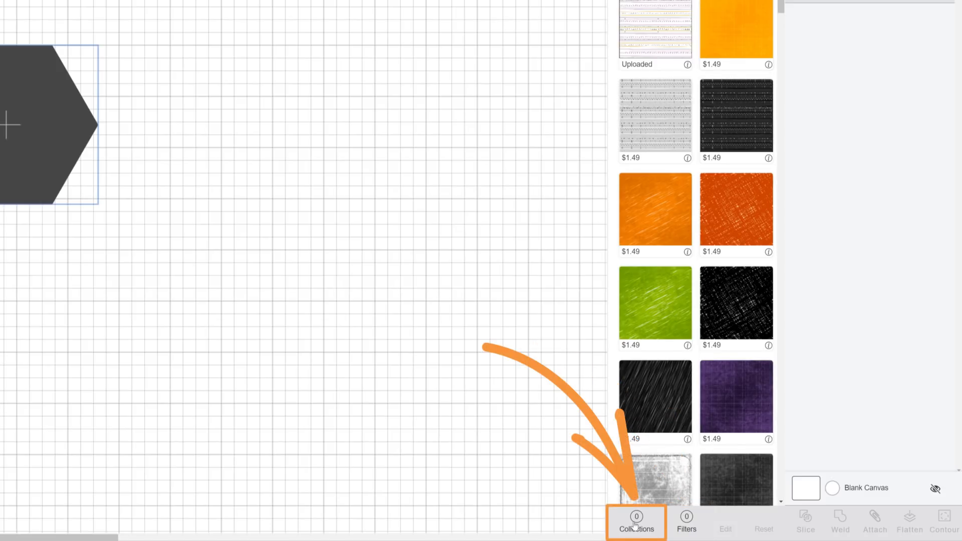
click(635, 522)
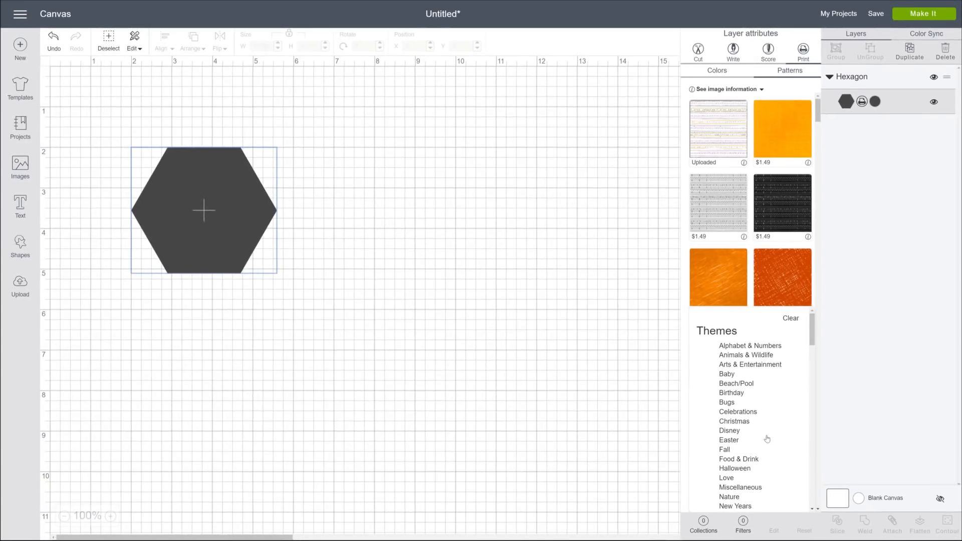
Step: Preview the Miscellaneous collection through Styles and Artists, clear it, and show pattern Filters
scroll(down, 3)
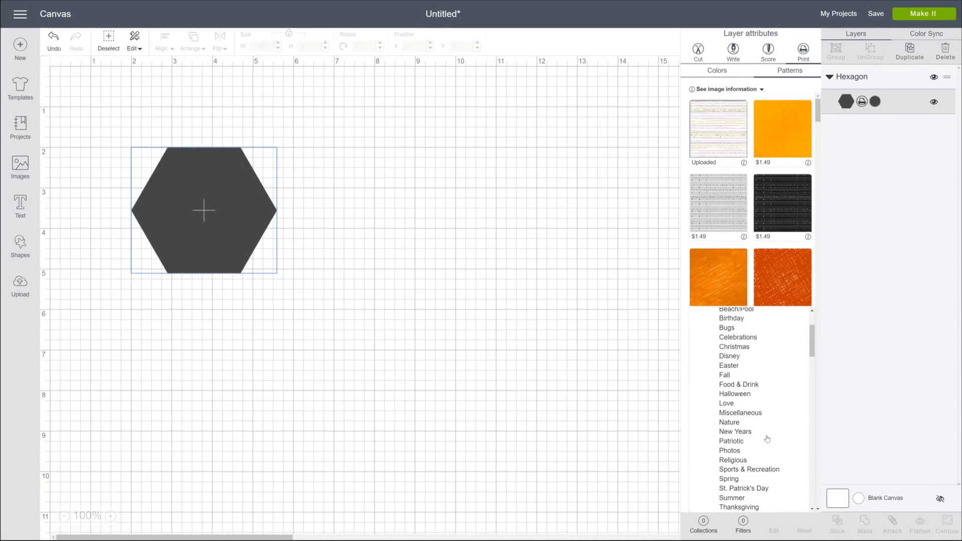
click(740, 413)
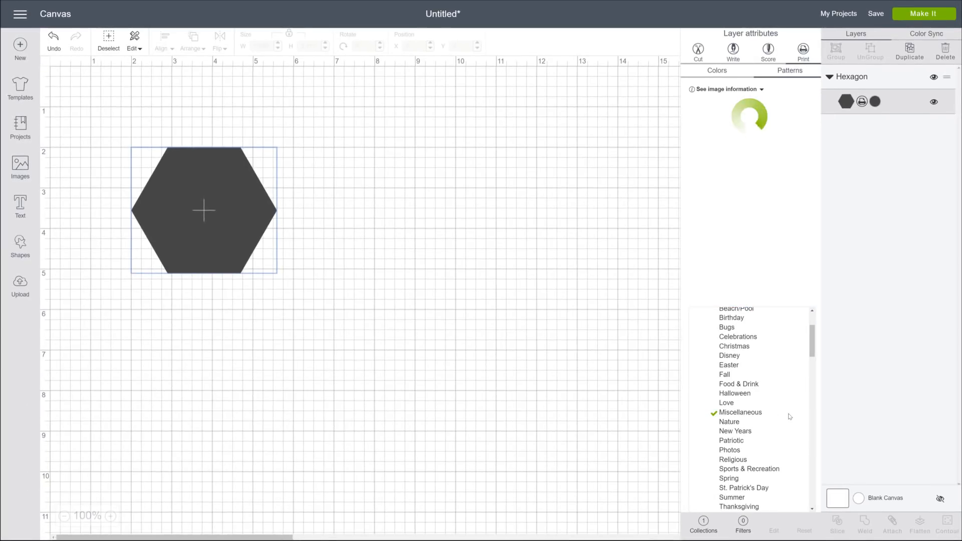
click(789, 70)
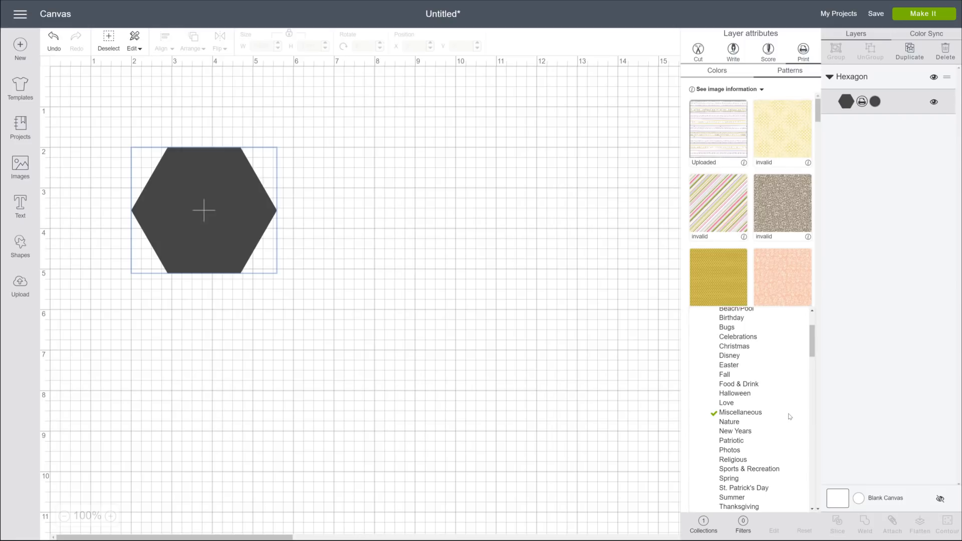
scroll(down, 3)
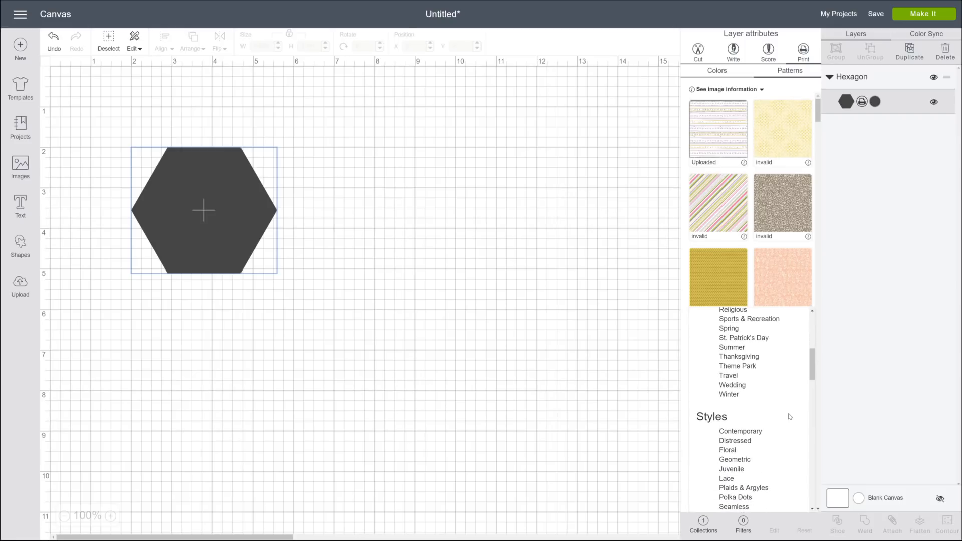
scroll(down, 3)
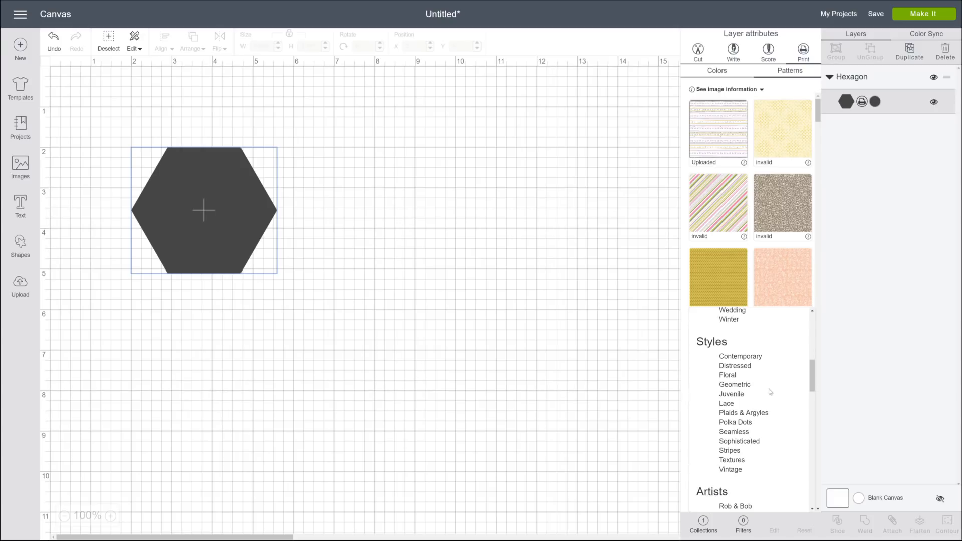
click(734, 385)
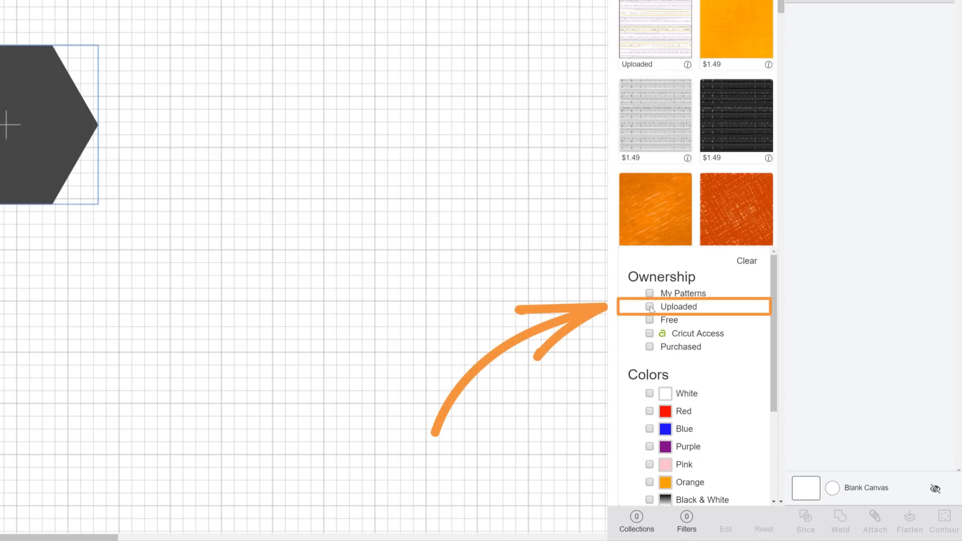
Step: Filter patterns to Uploaded, Pink, Brown and Gray, then clear all filters
click(650, 306)
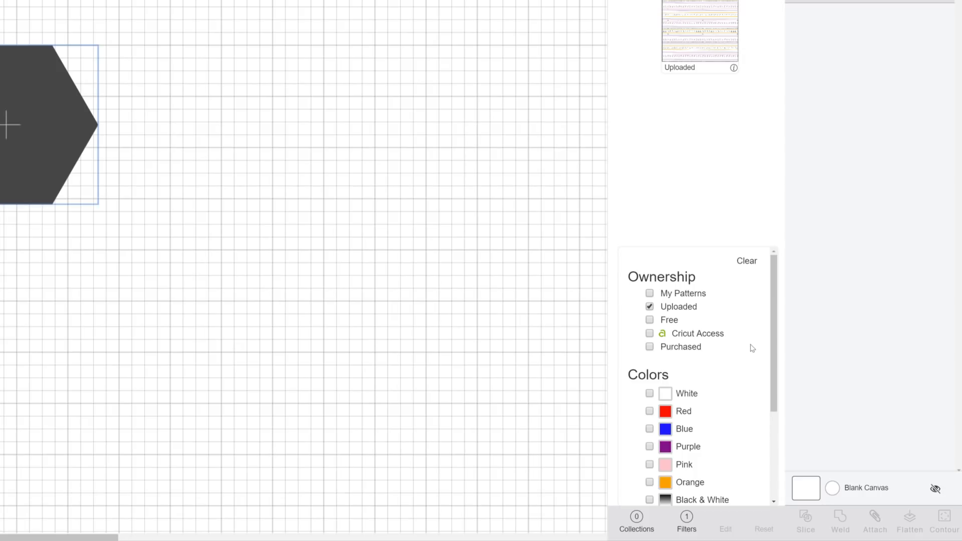
scroll(down, 3)
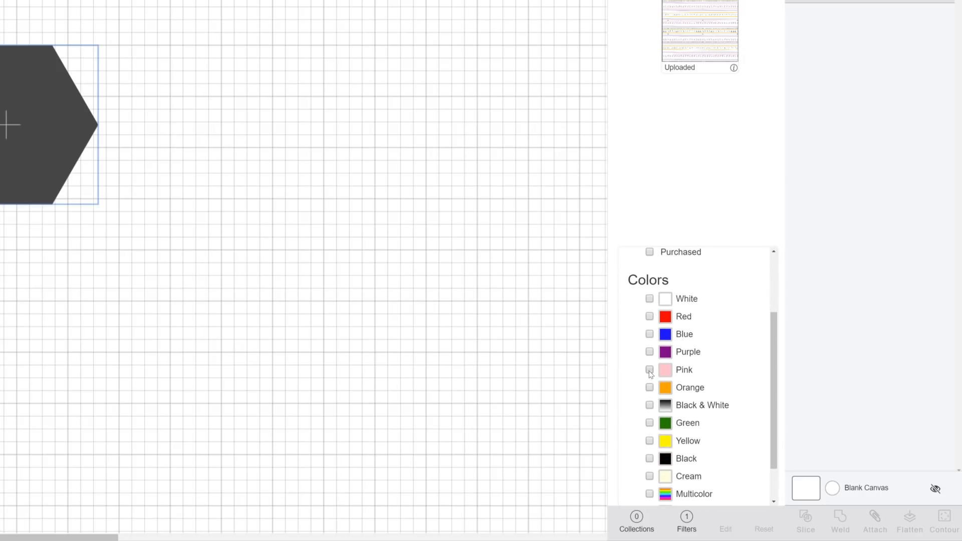
click(650, 370)
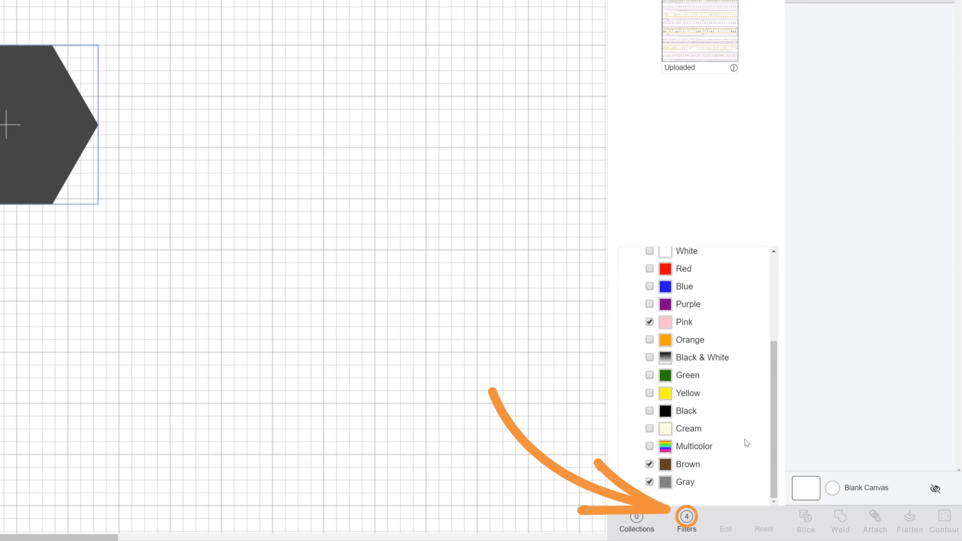
click(649, 464)
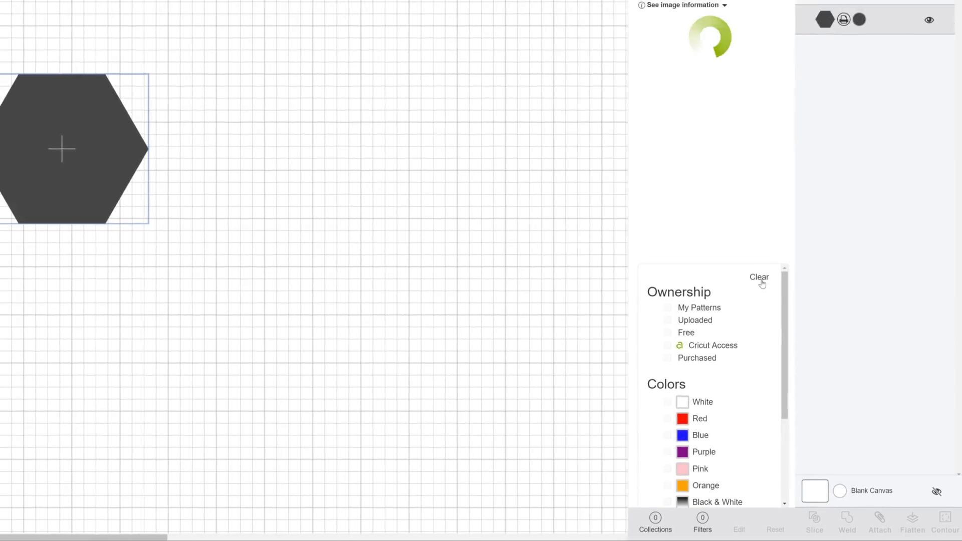
click(758, 276)
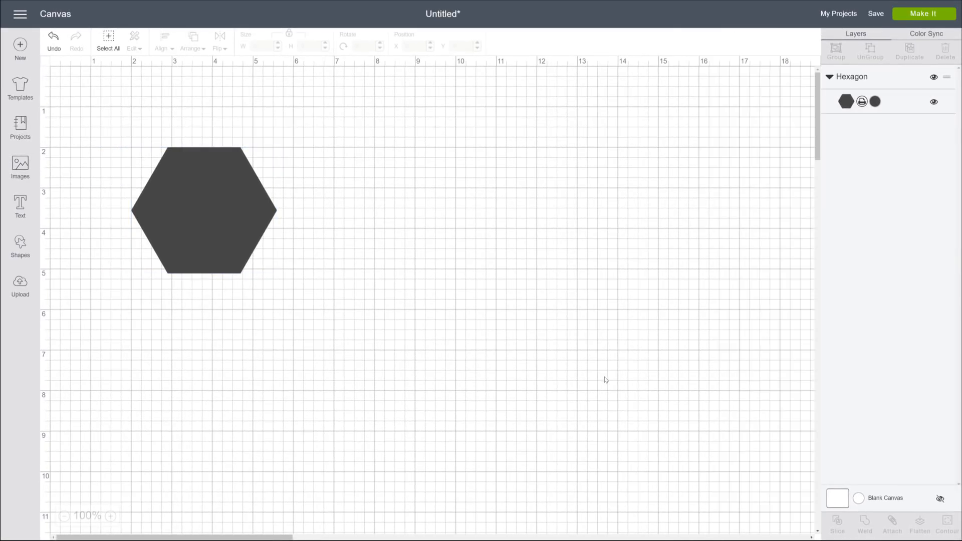